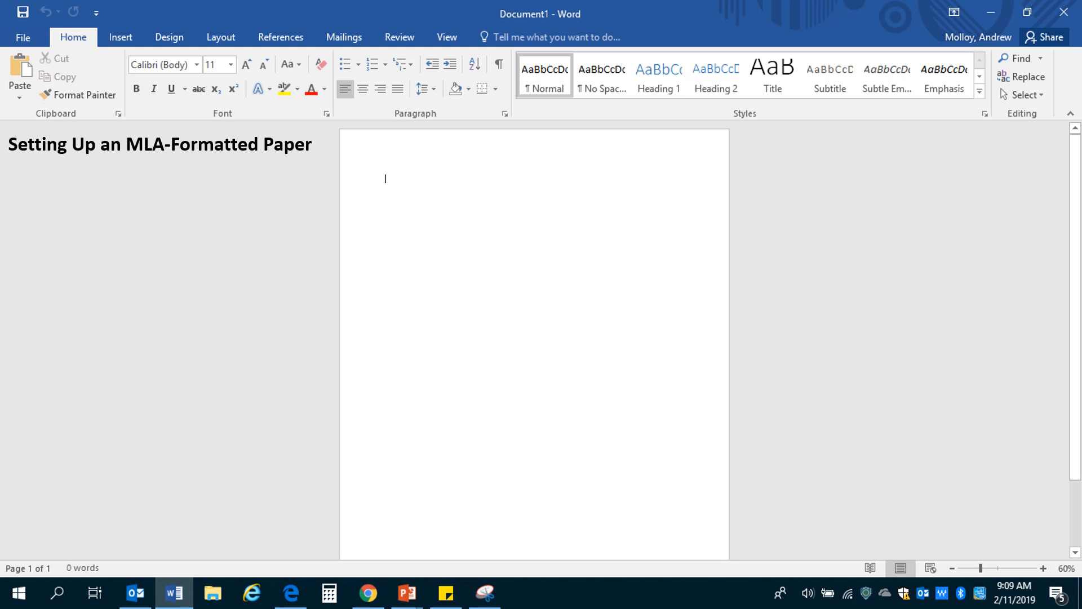
- Insert the first Blank header style into the document from the Insert ribbon
text(Part One: Creating your MLA formatted header)
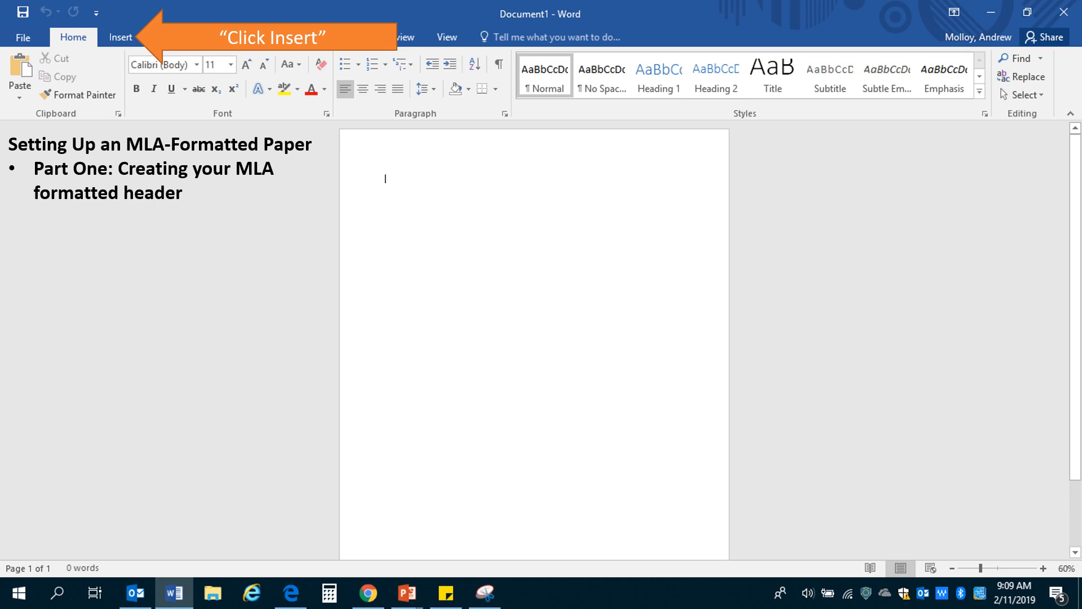
click(120, 37)
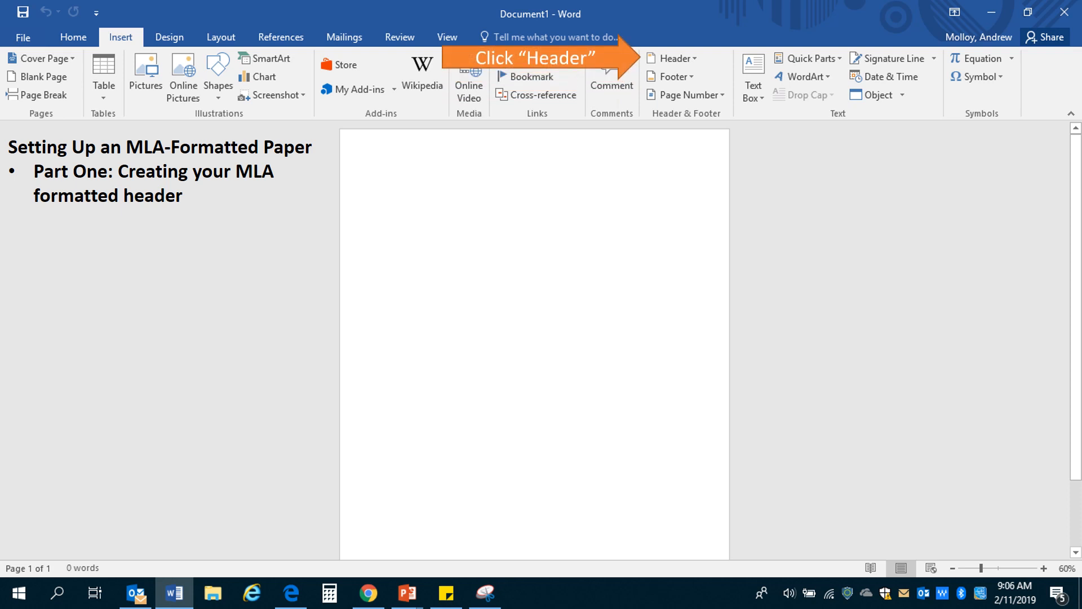
click(668, 59)
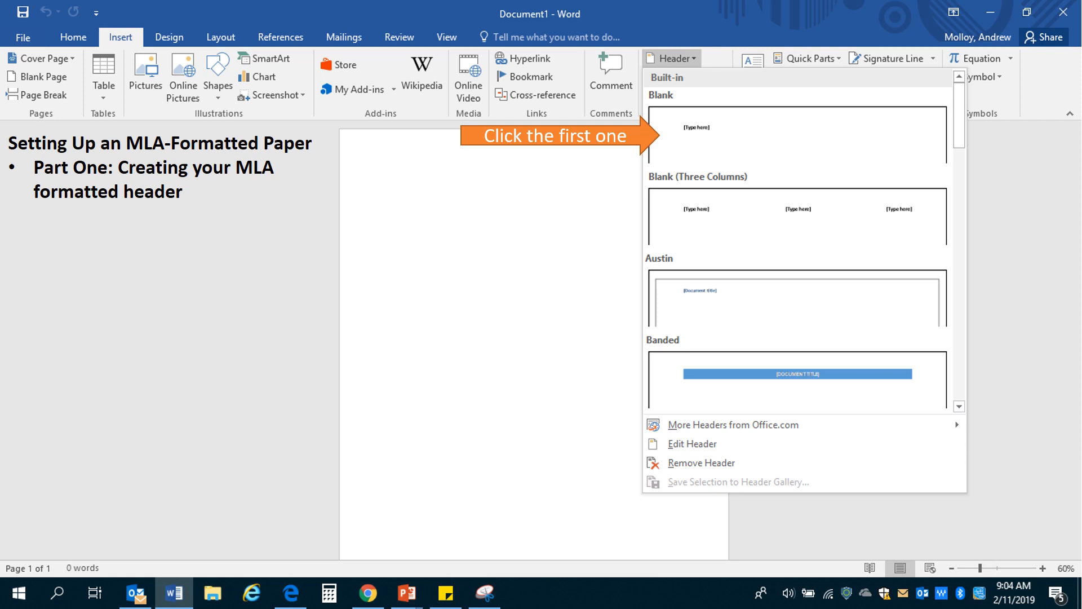
click(796, 136)
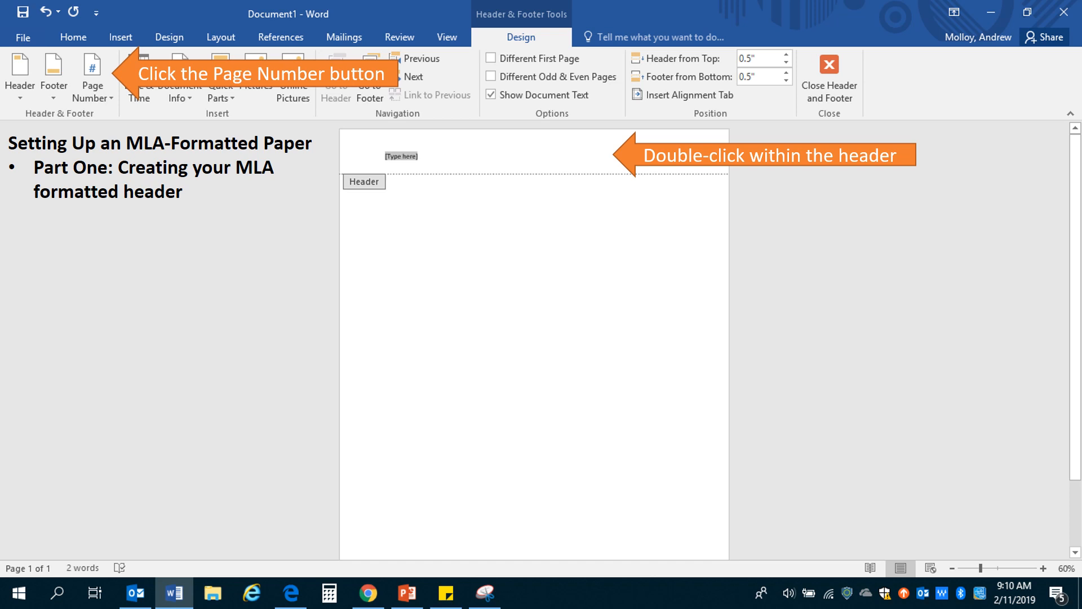
- Insert a Plain Number 3 page number at the top right of the header
click(92, 77)
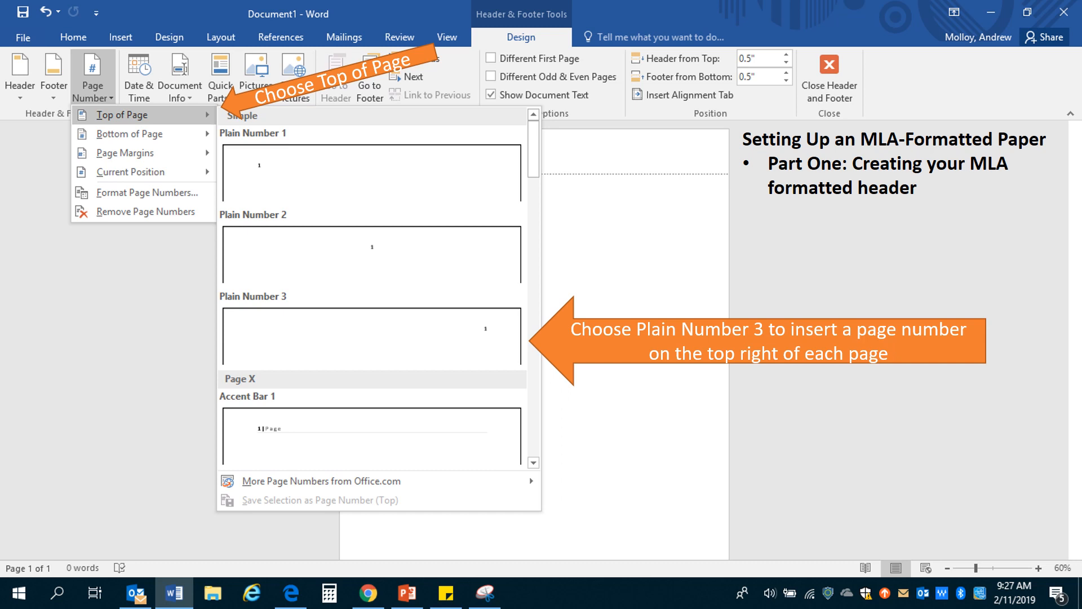
click(372, 337)
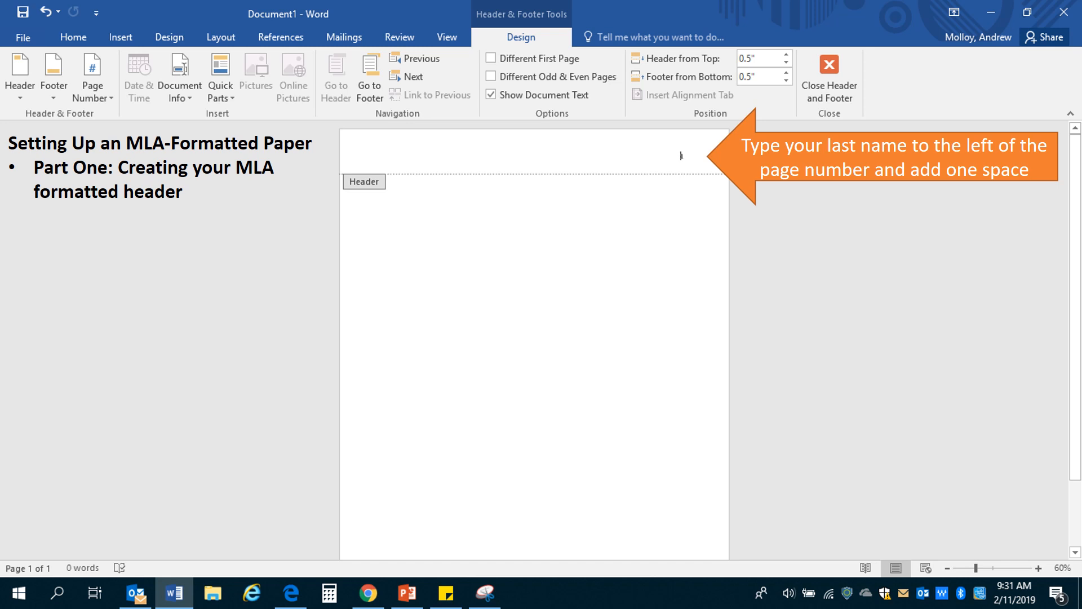
- Add the last name 'Molloy' before the page number and select the whole header text
text(Molloy)
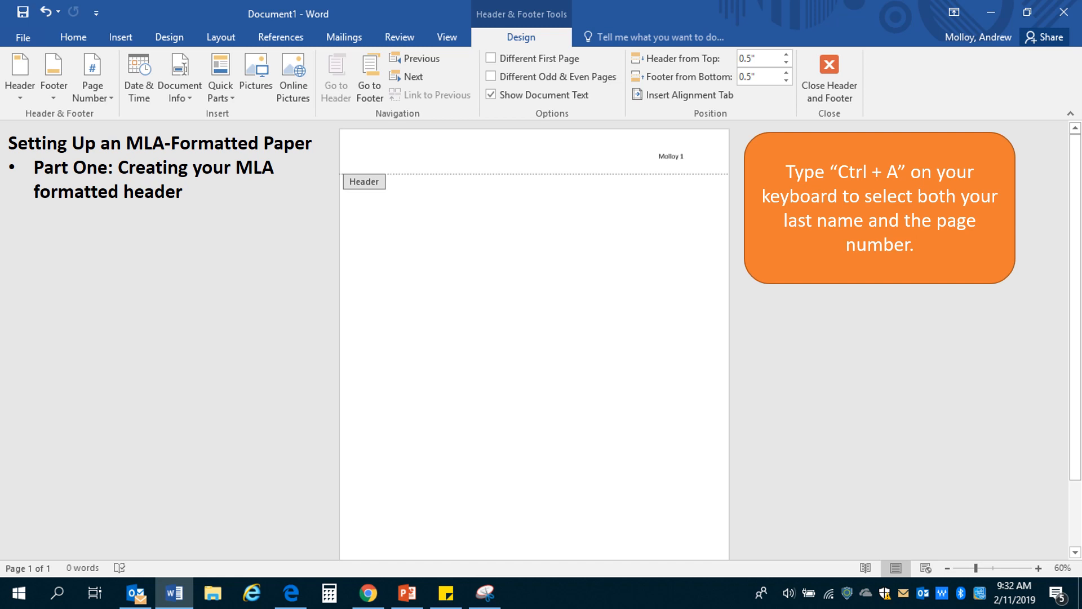
key(ctrl+a)
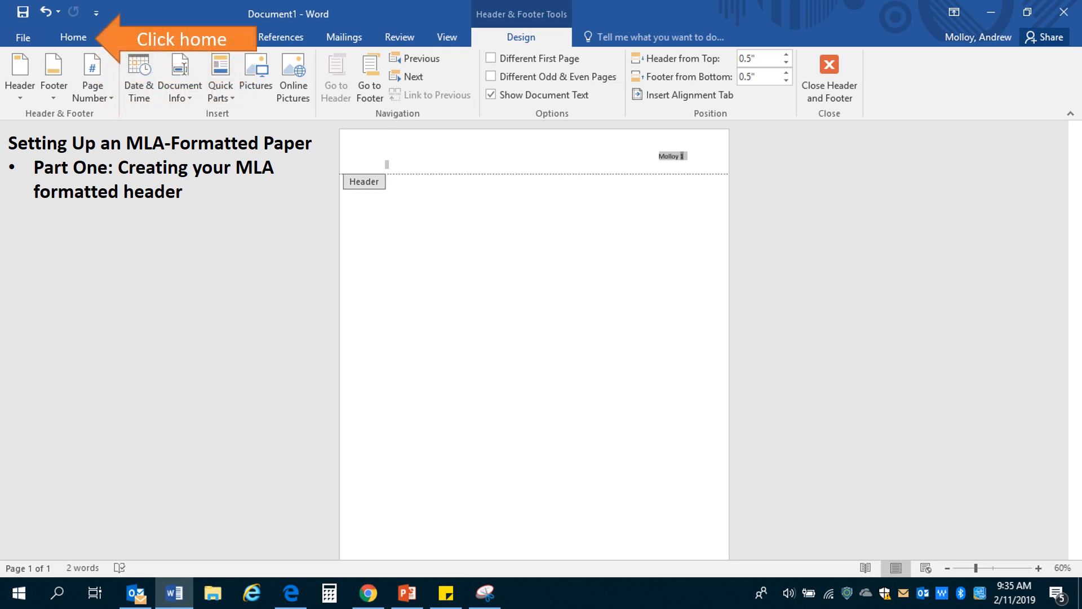
- Format the 'Molloy 1' header in Times New Roman 12 and close header editing
click(73, 37)
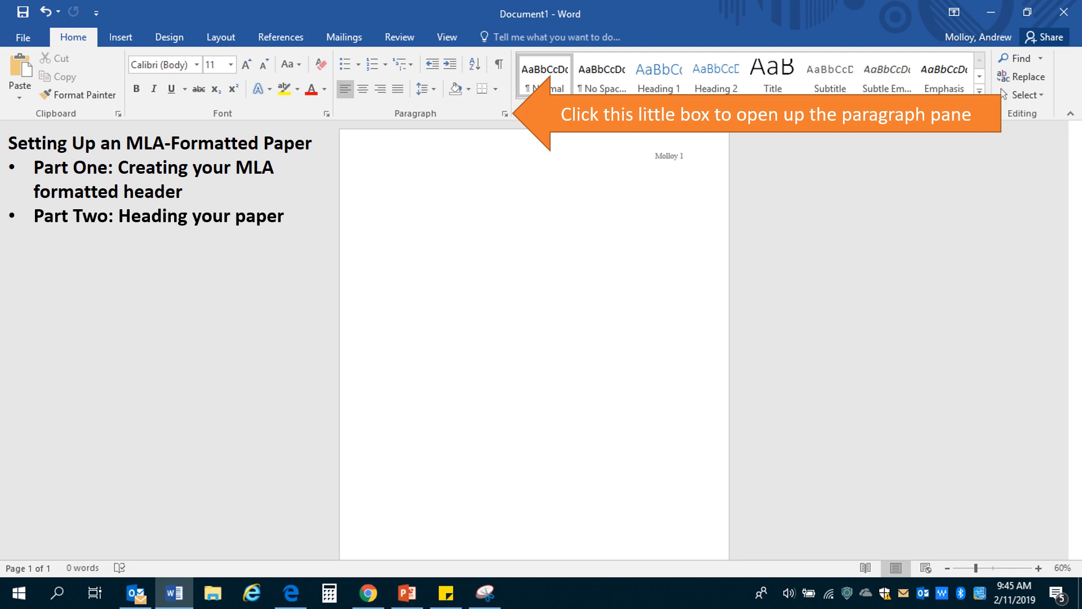
- Set paragraphs to Double line spacing with no added space between same-style paragraphs
click(505, 113)
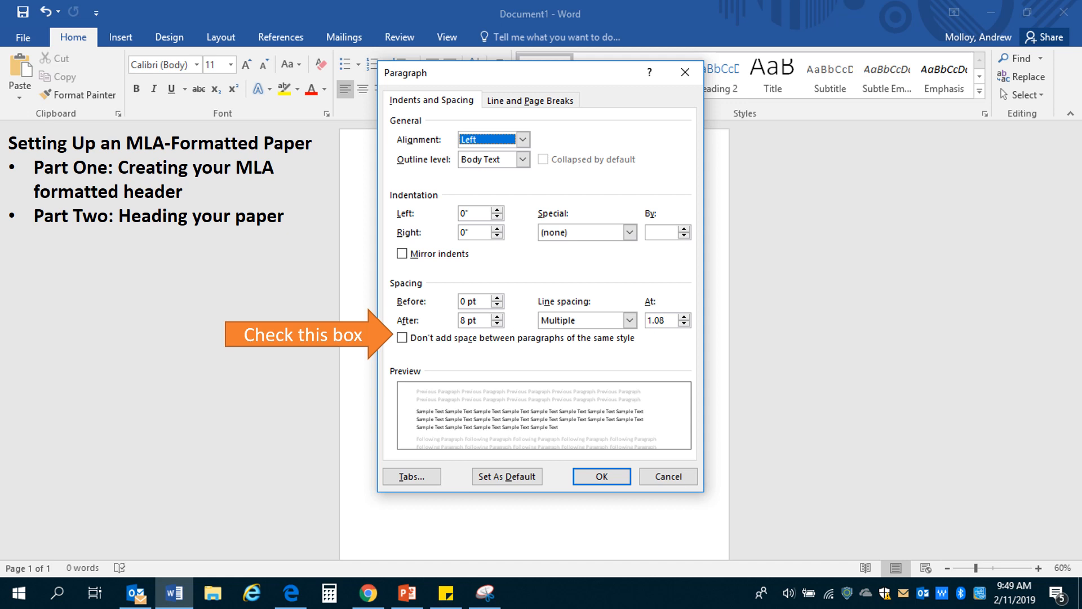
click(401, 338)
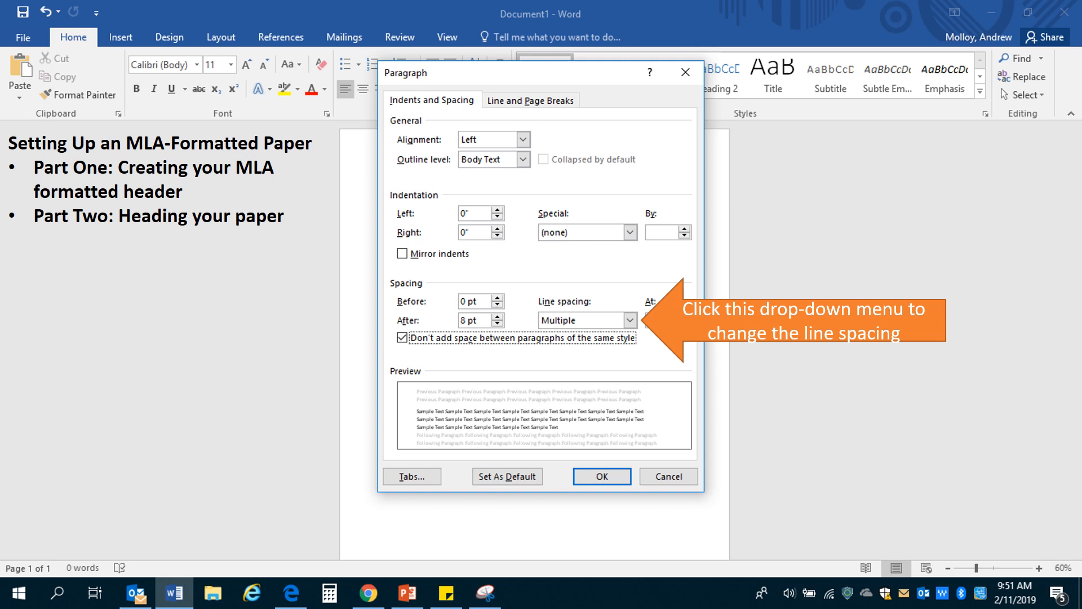
click(629, 320)
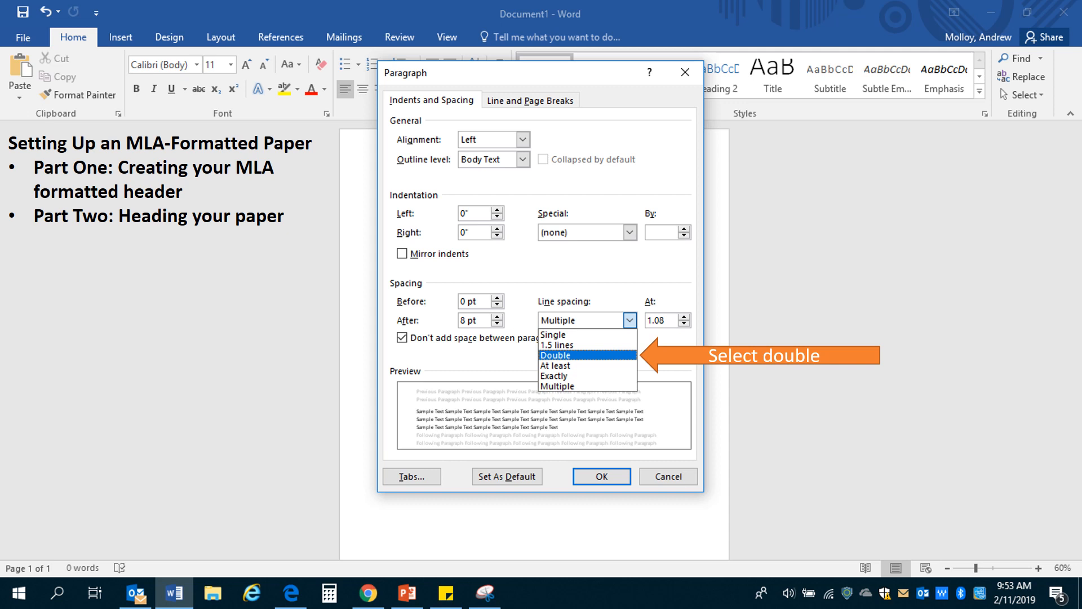
click(571, 354)
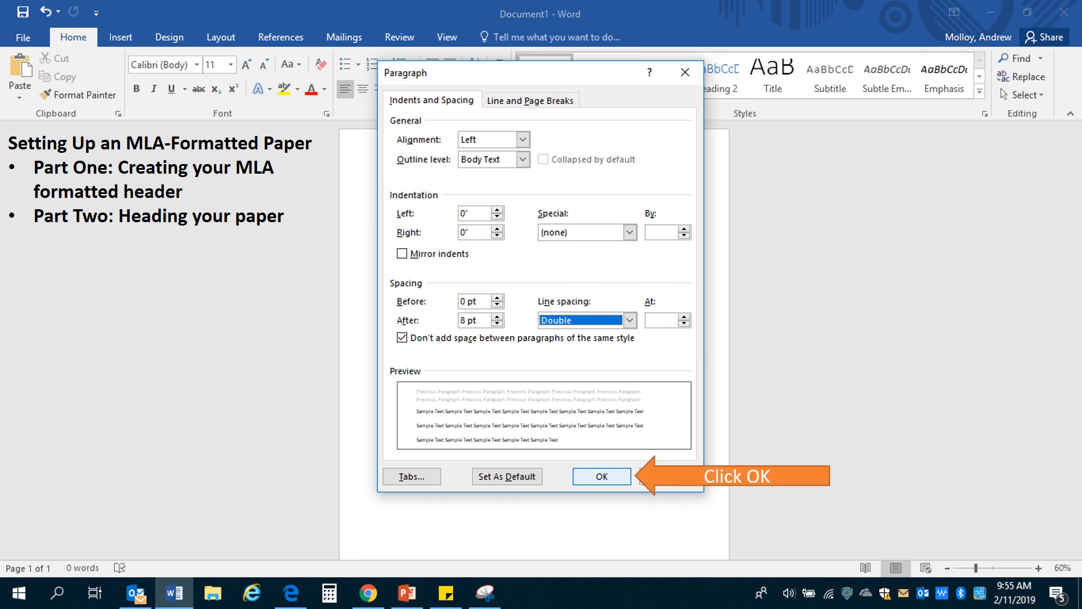
click(601, 475)
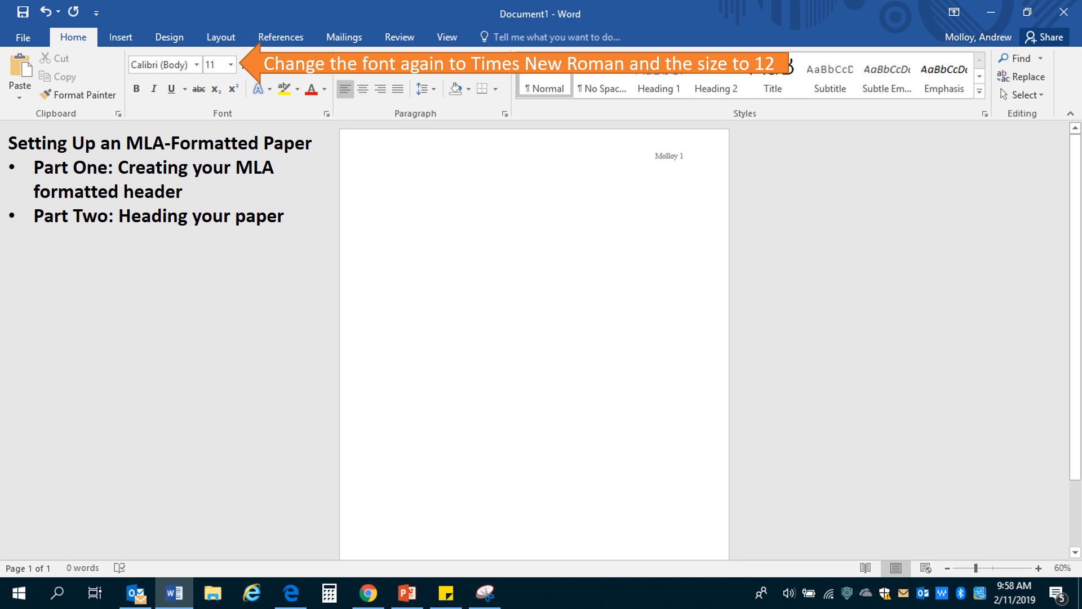
text(Andrew Molloy)
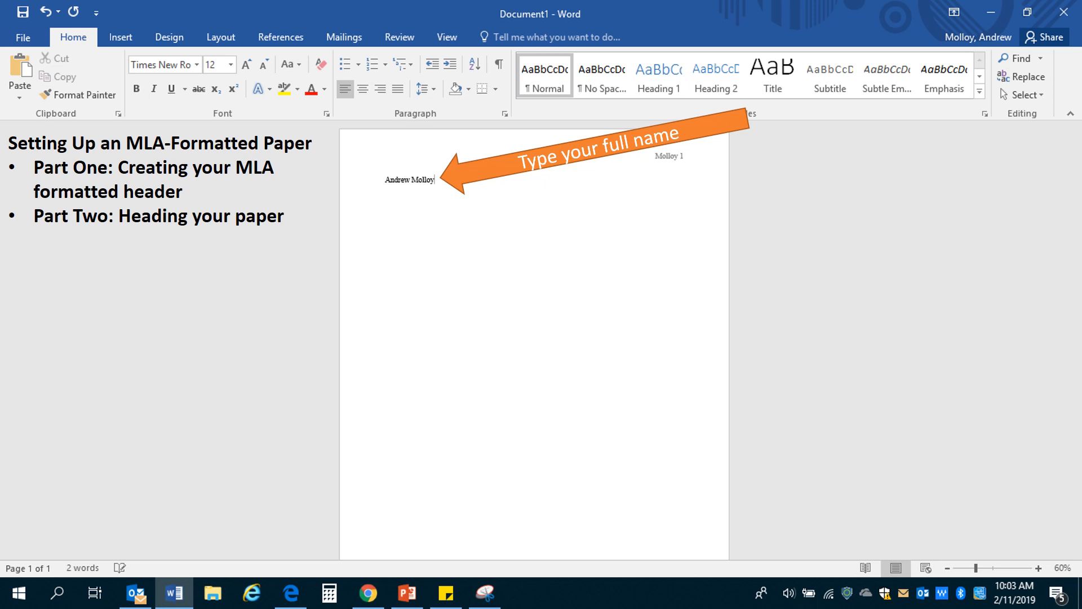
- Add the heading lines 'Prof. Aigbe', 'English I' and '12 February 2019'
text(Prof. Aigbe)
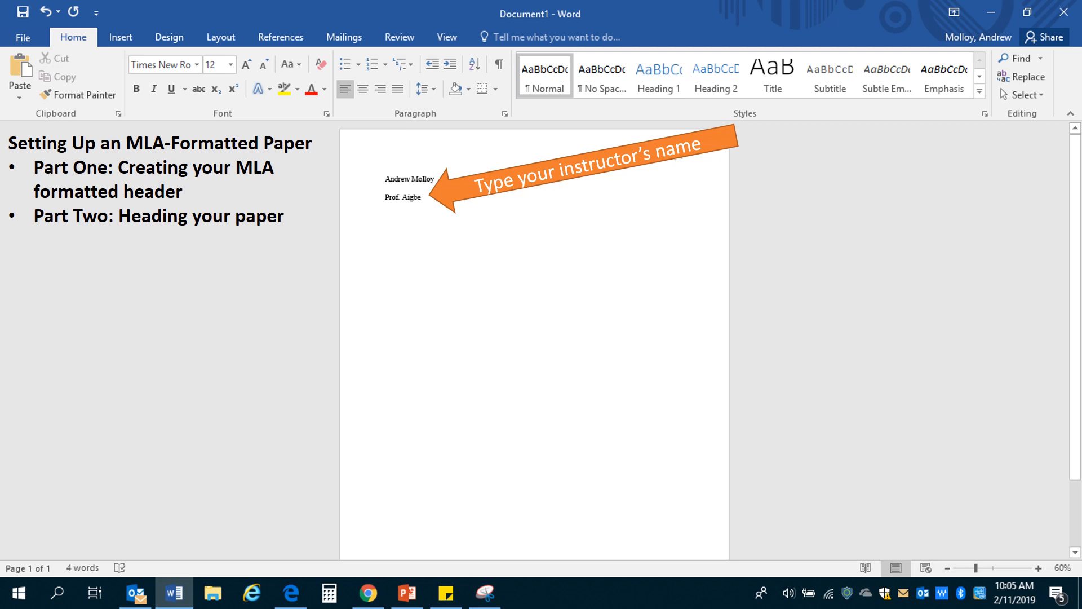
text(English I)
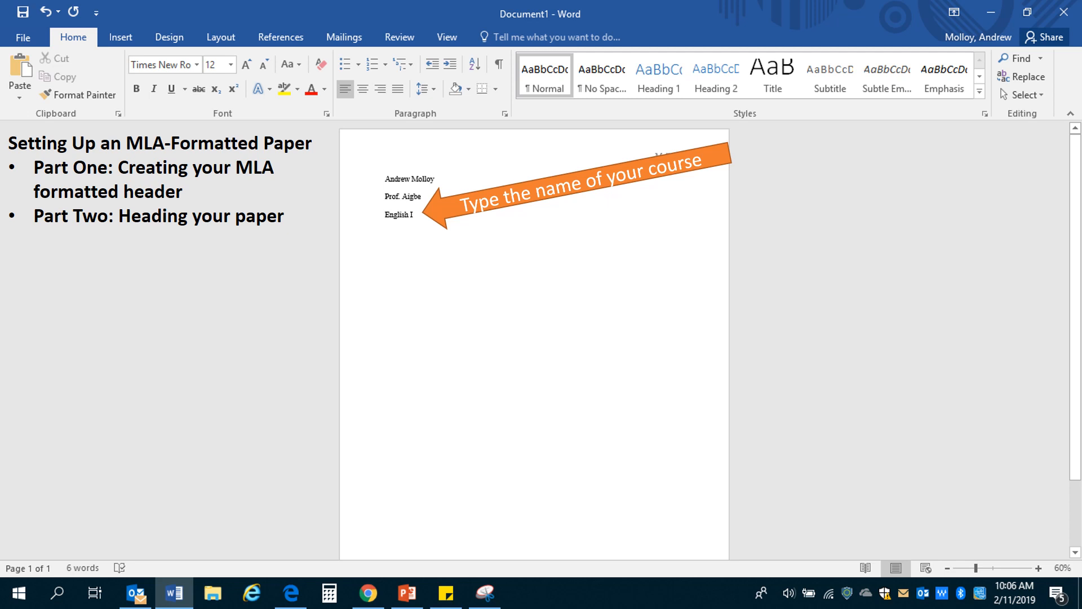
text(12 February 2019)
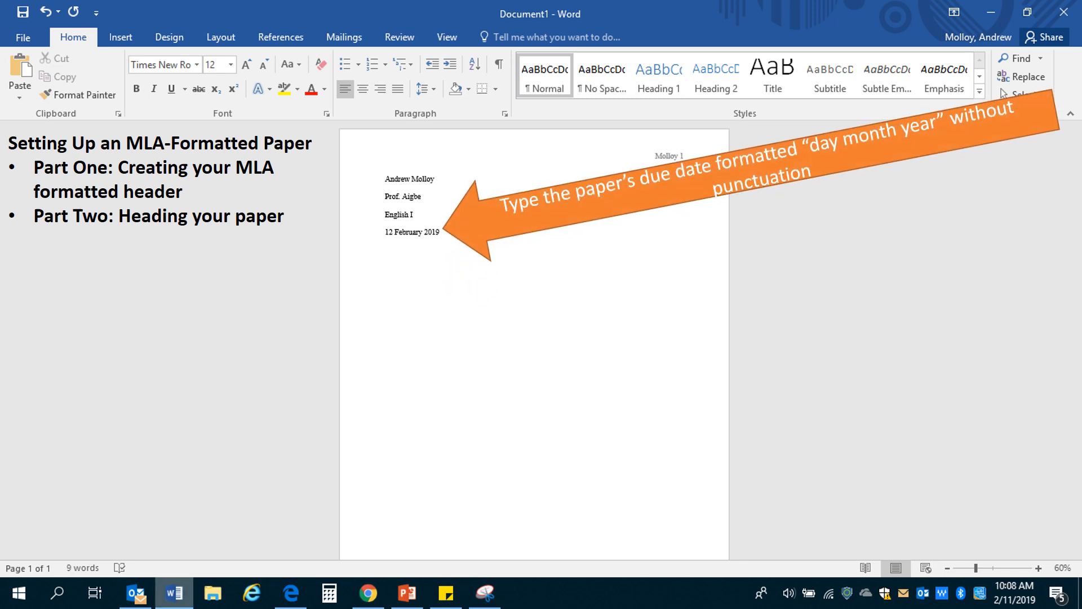